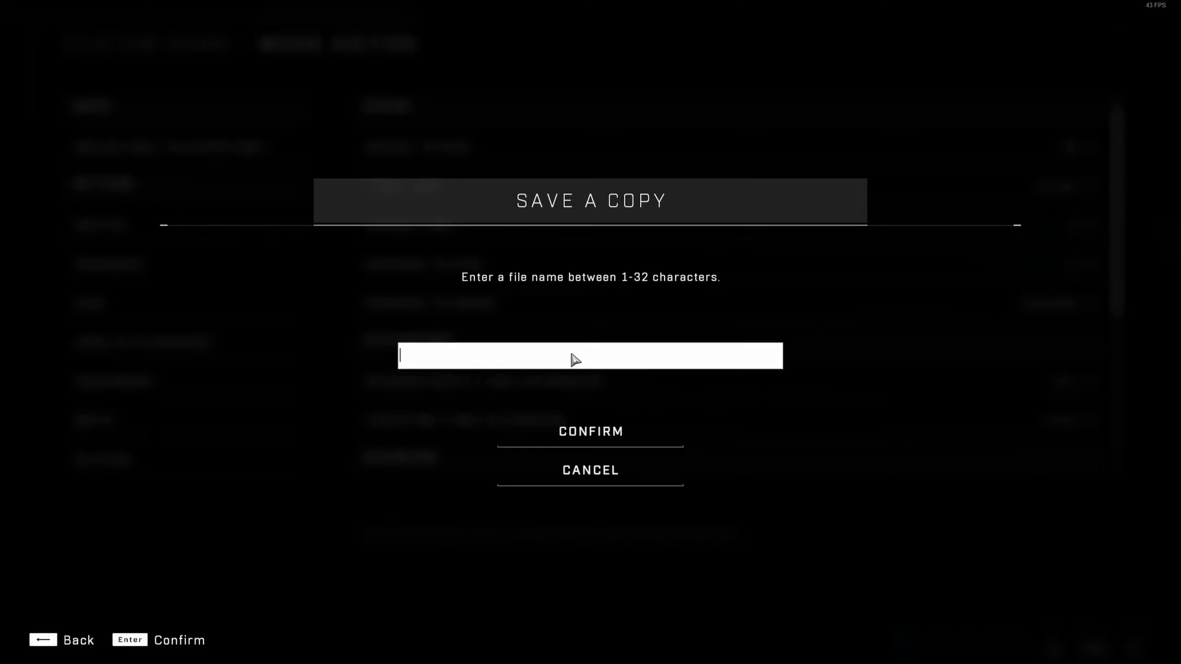
Name the slayer mode copy 'Team Melee This One!' and confirm saving it.
{"action": "type", "text": "Team Melee"}
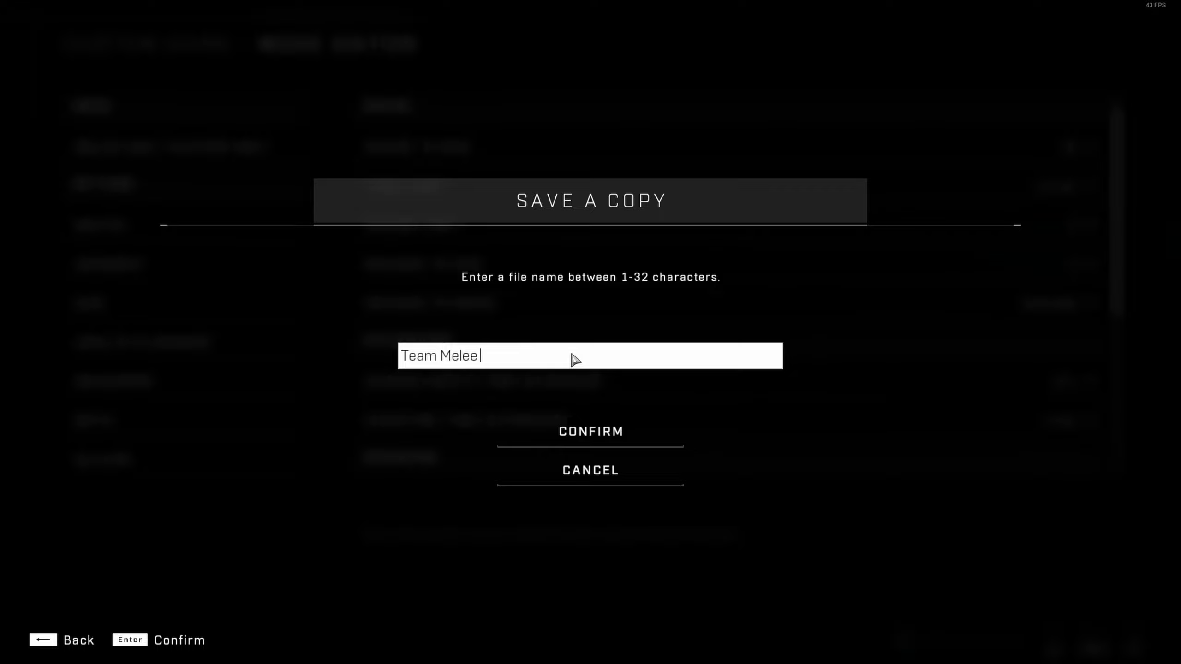
{"action": "type", "text": "This One!~"}
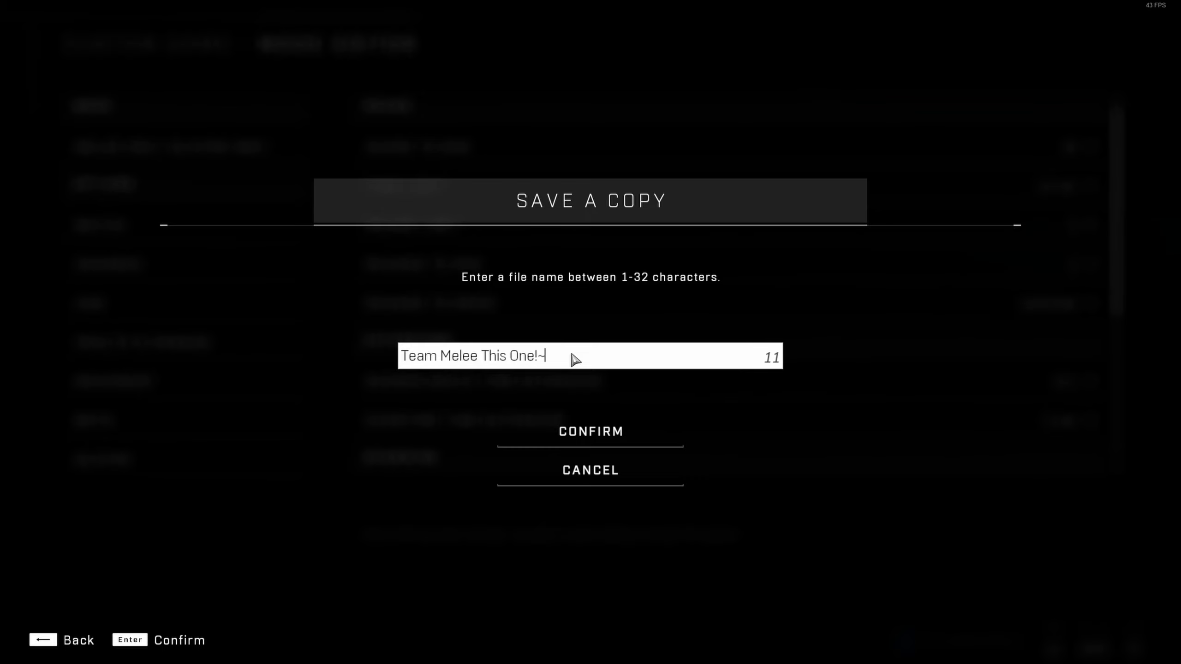
{"action": "left_click", "coordinate": [591, 431]}
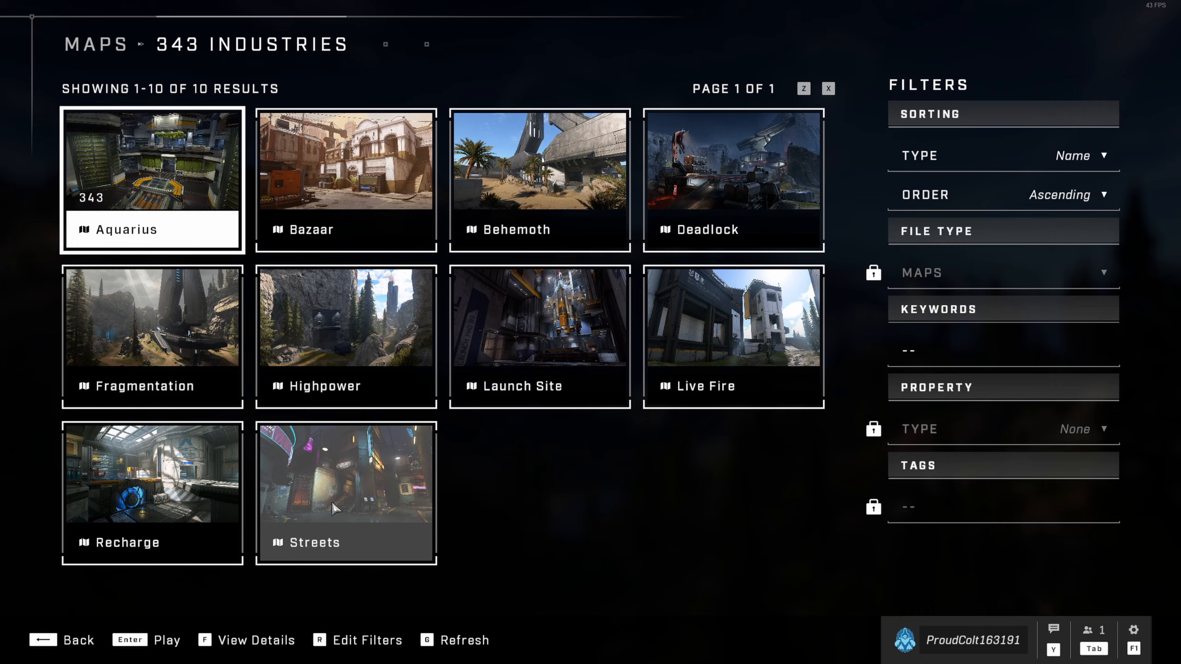
Pick the Streets tile from the 343 Industries maps for the lobby.
{"action": "left_click", "coordinate": [336, 507]}
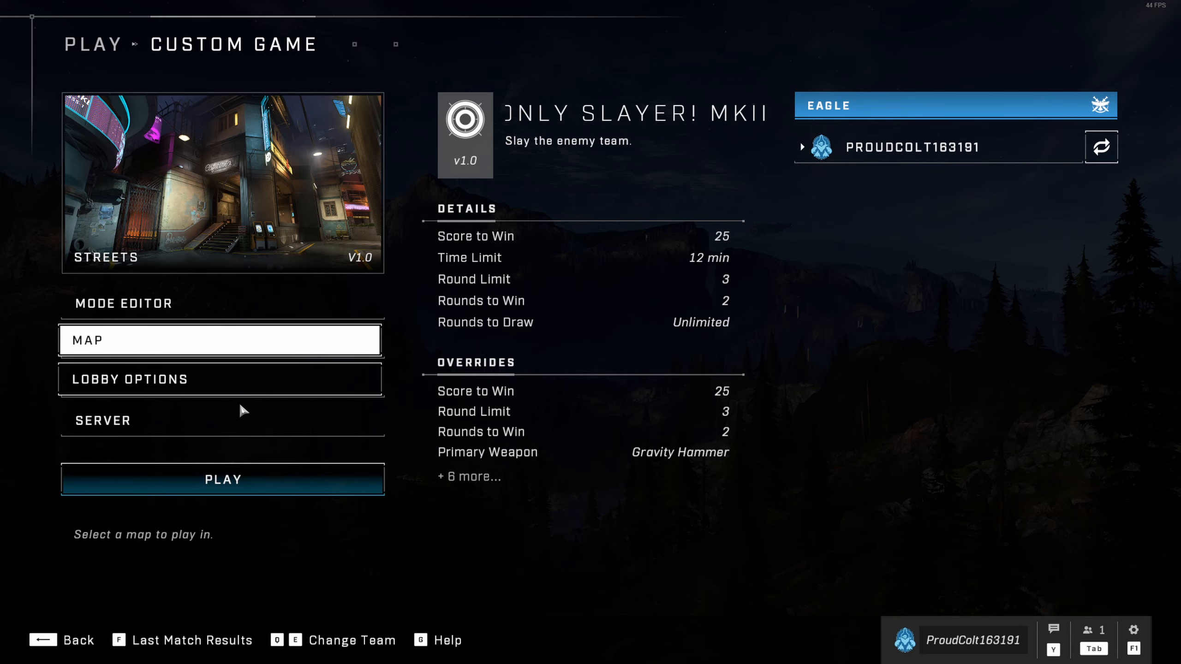